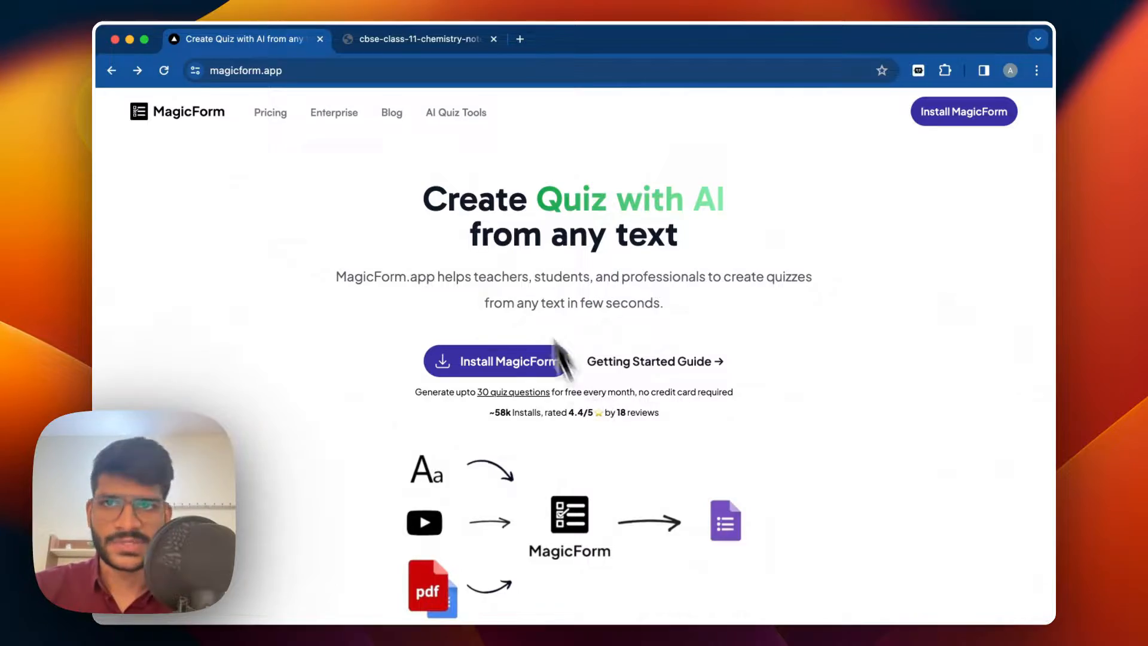
- Glance at the thermodynamics notes PDF, then find the MagicForm App listing
click(423, 39)
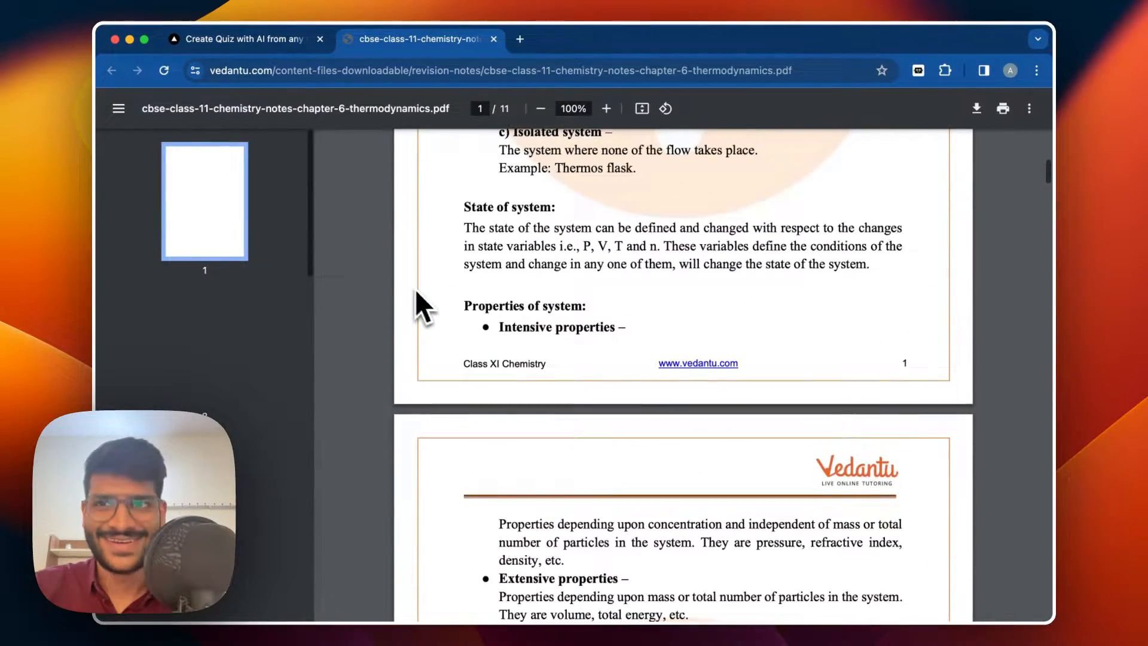
click(245, 39)
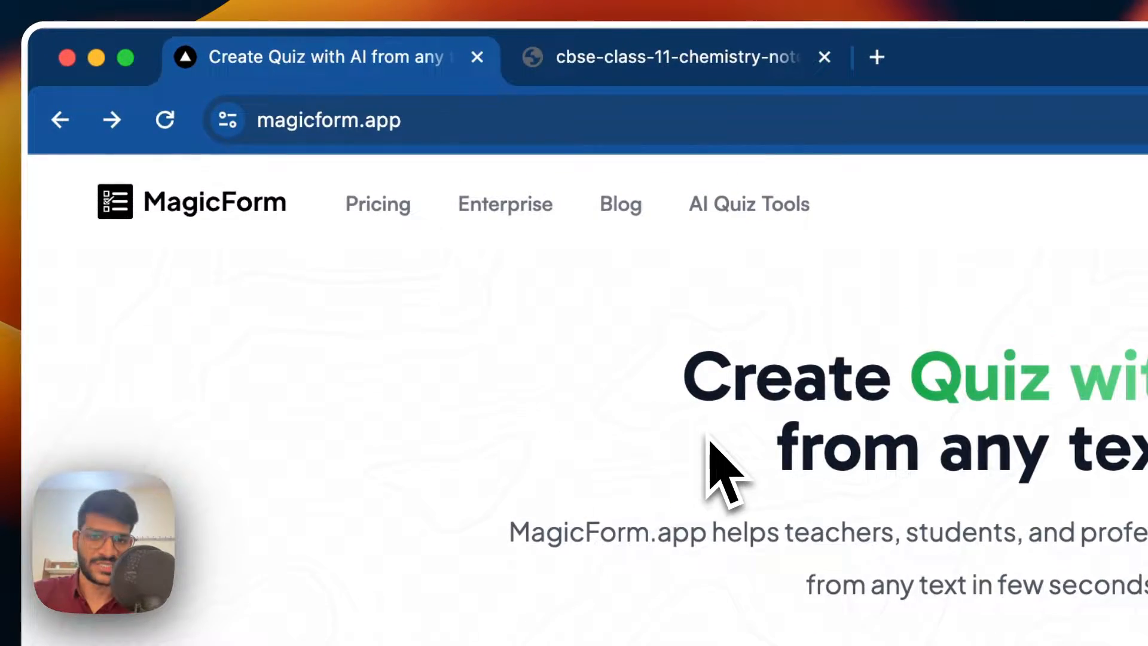
mouse_move(290, 249)
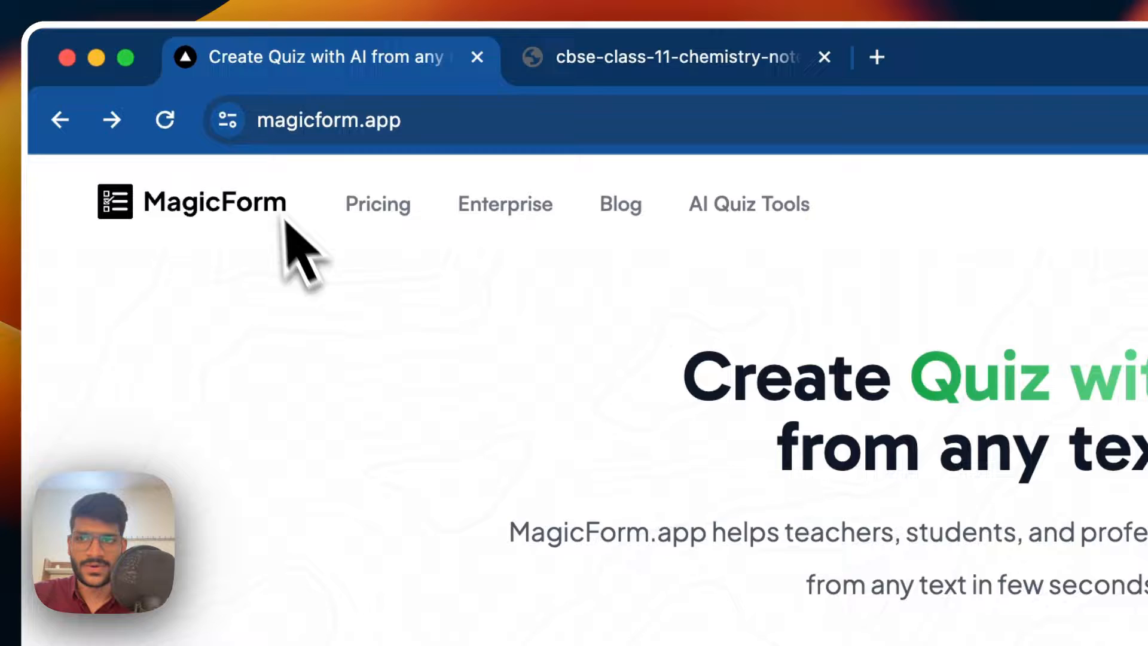
text(amgic)
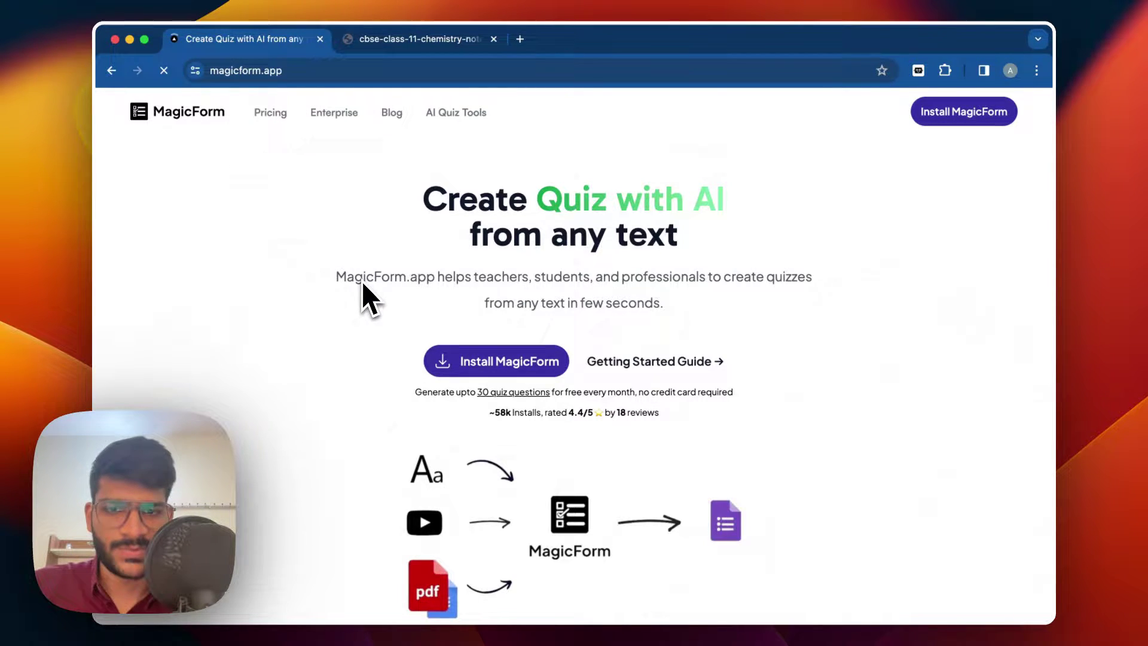
scroll(down, 3)
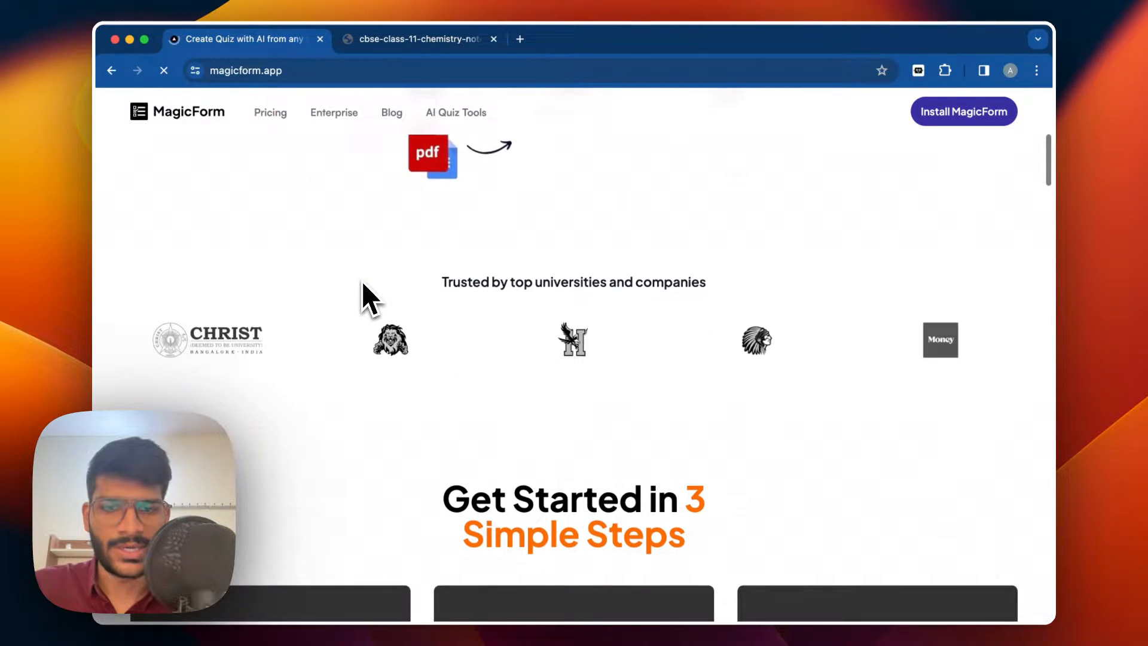
scroll(down, 3)
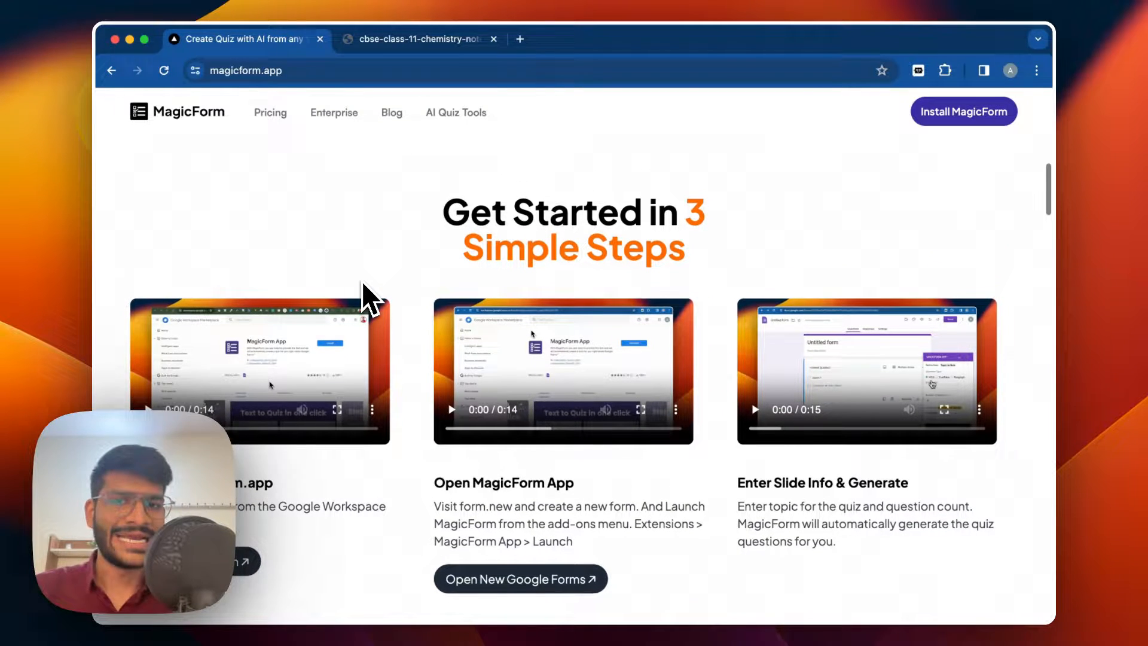
scroll(down, 3)
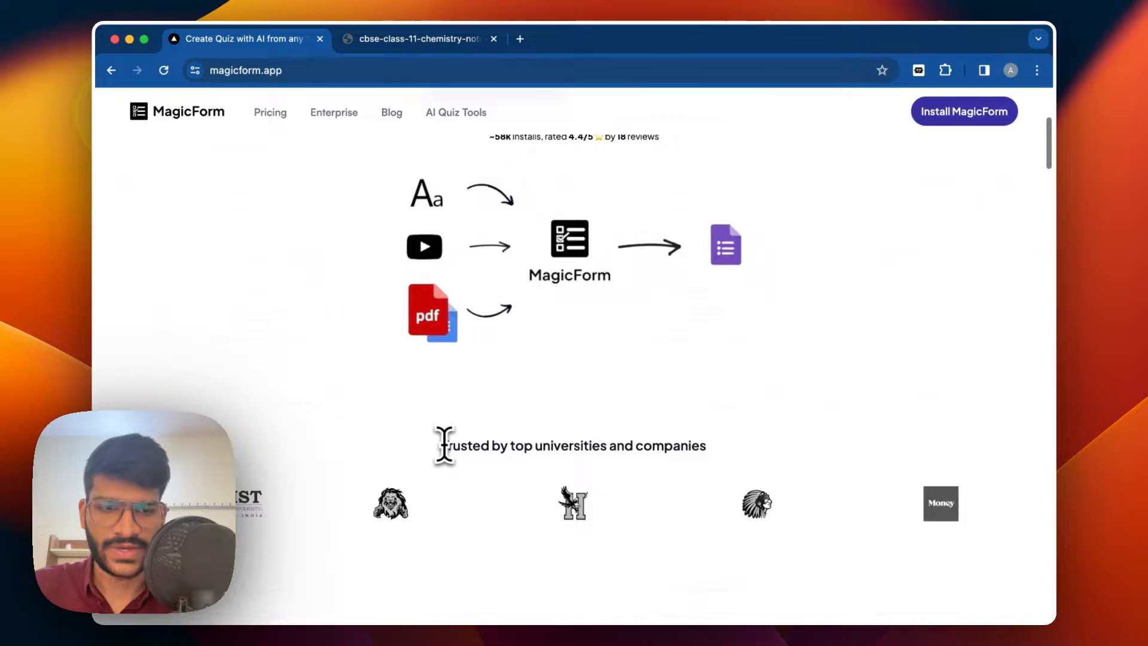
scroll(down, 3)
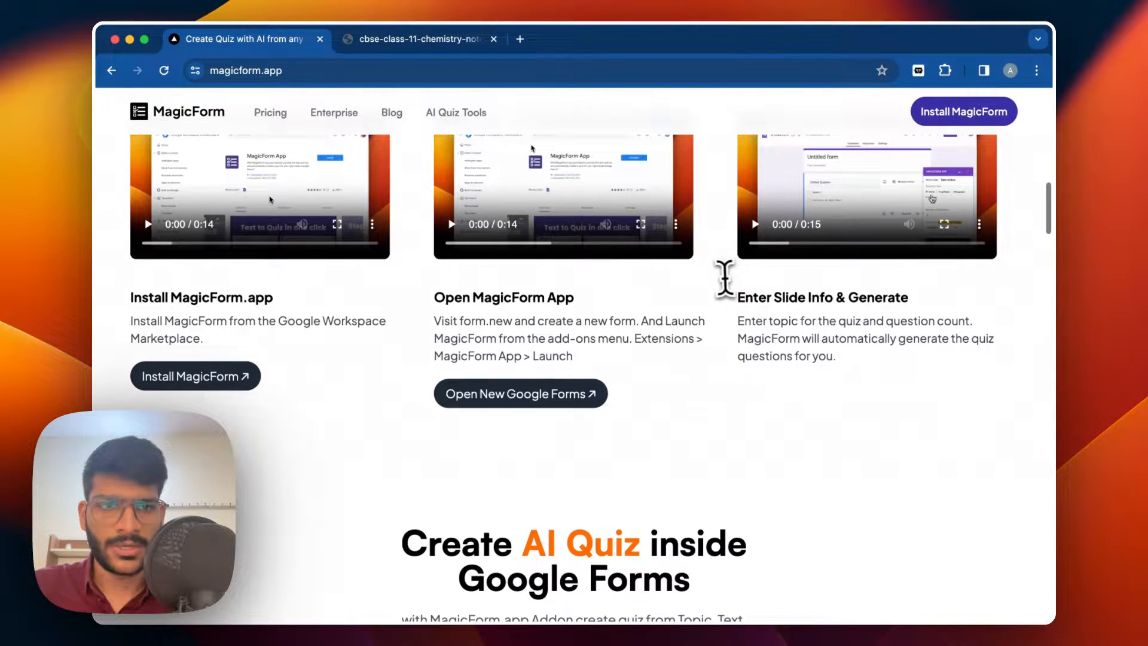
scroll(down, 3)
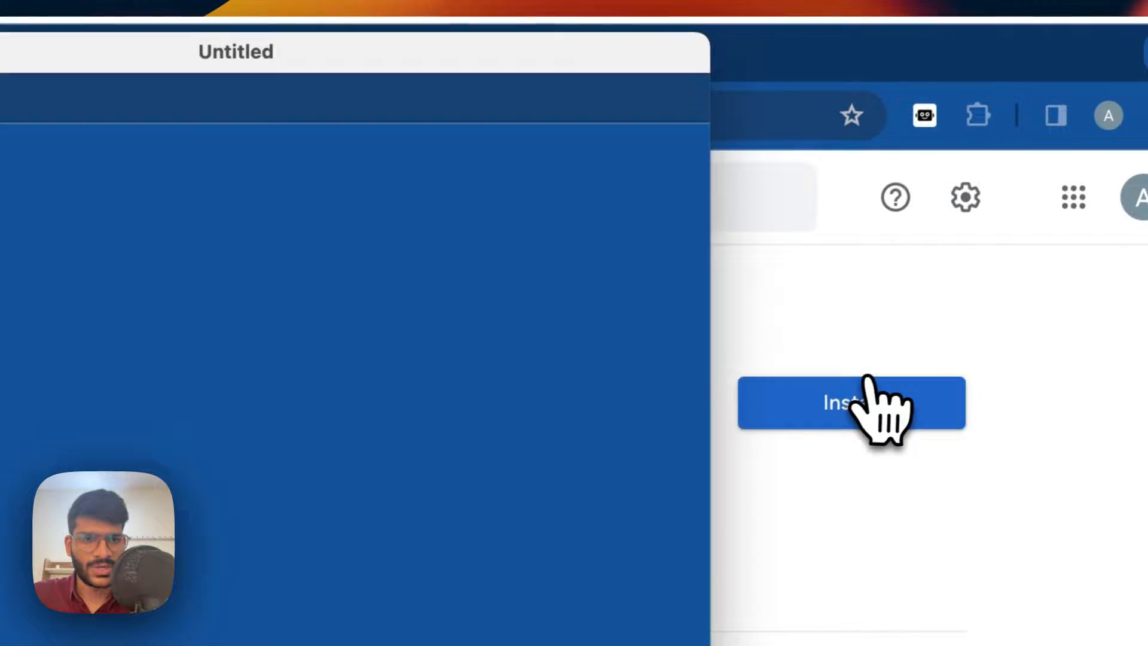
- Install MagicForm App, sign in, allow its form permissions, and dismiss the confirmation
click(856, 405)
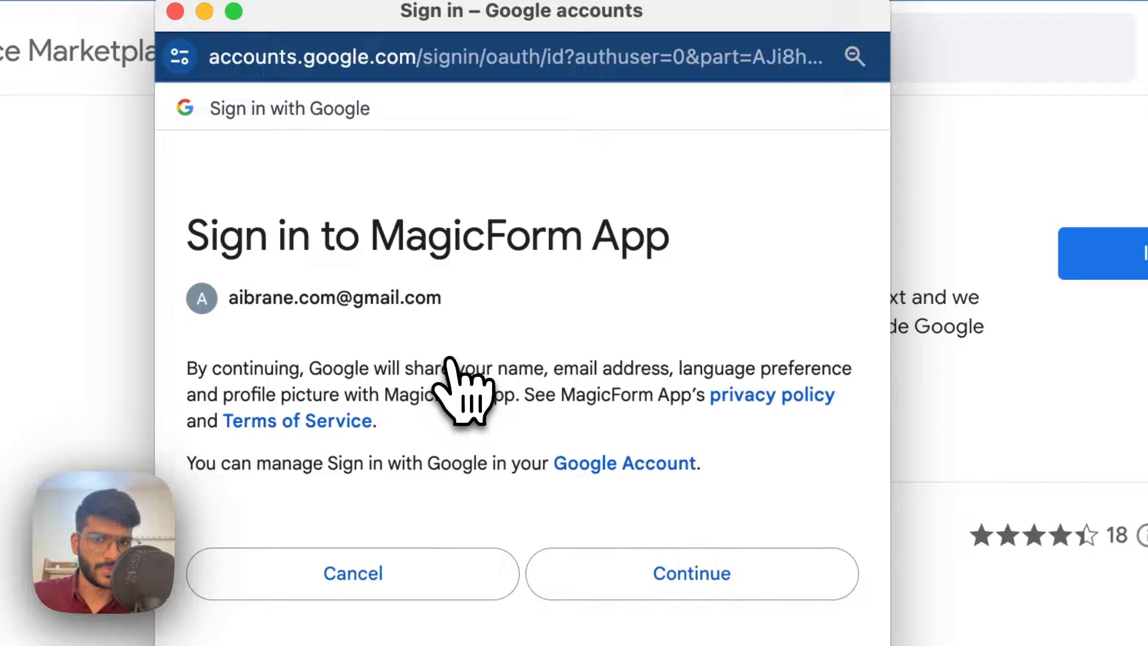
click(691, 573)
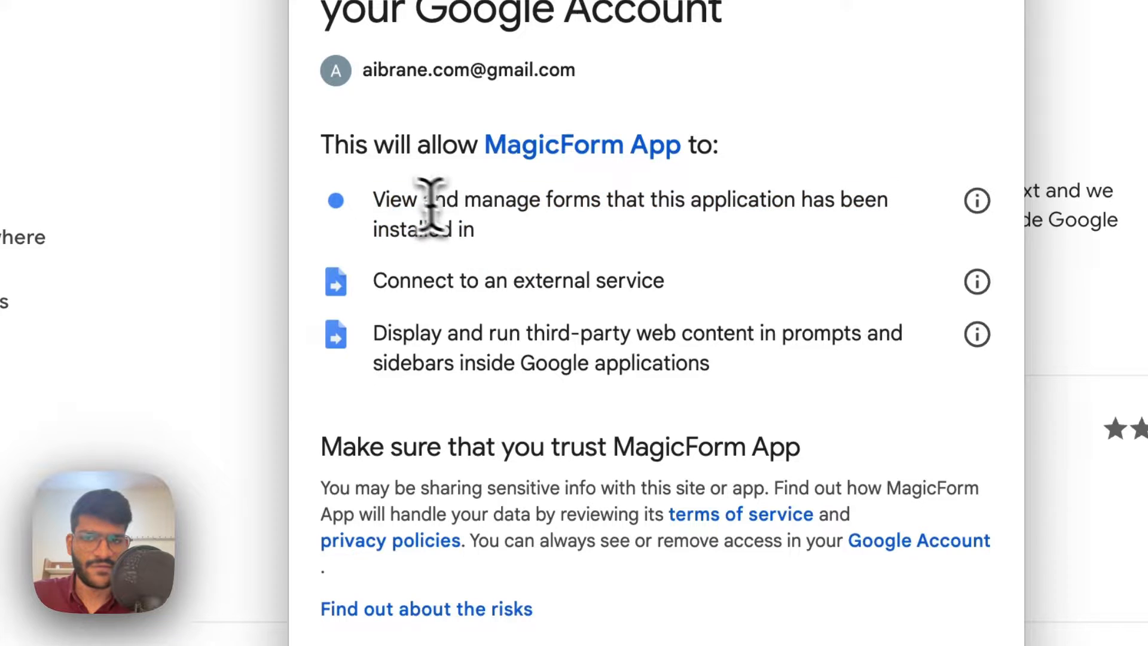
double_click(500, 199)
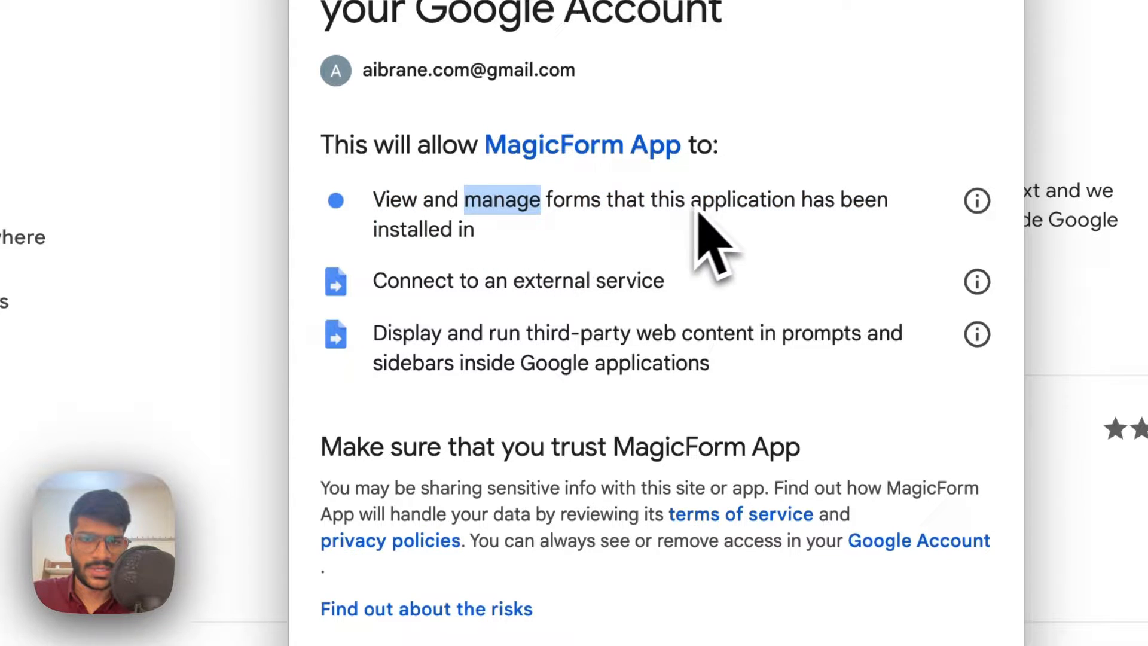
drag(674, 199, 474, 229)
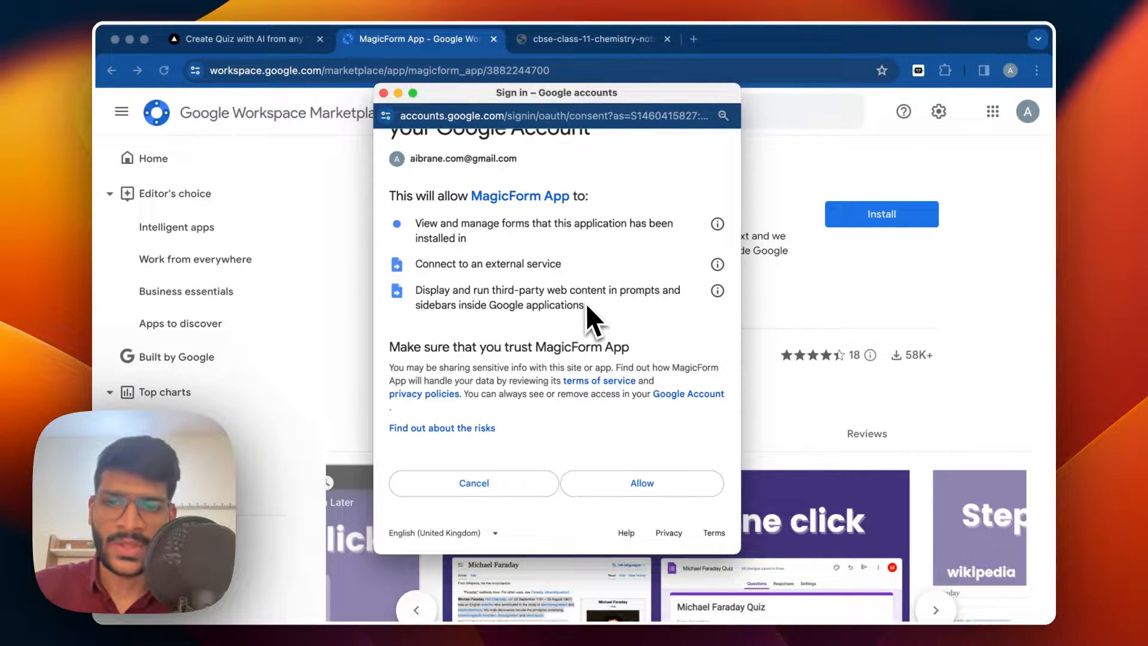
mouse_move(784, 306)
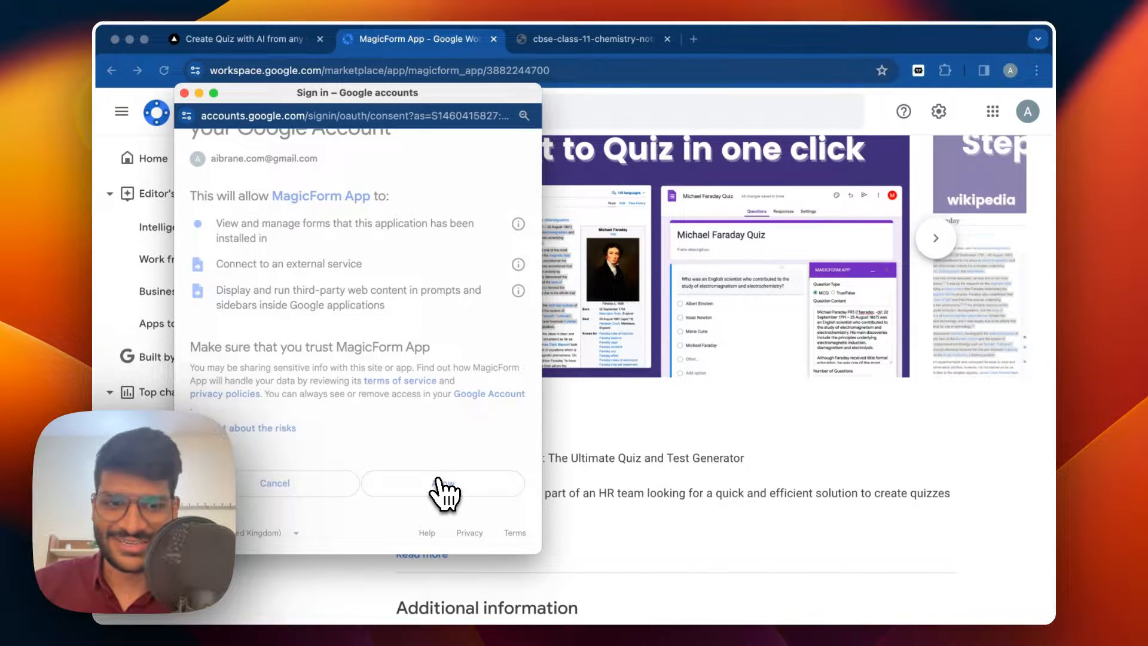
click(442, 483)
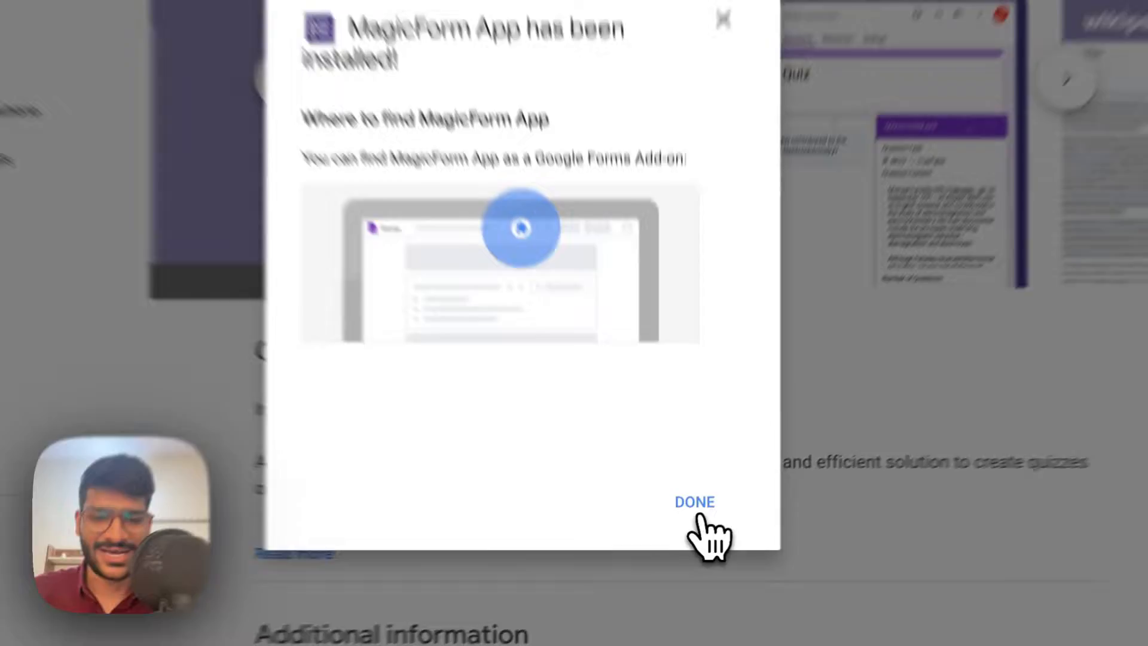
click(694, 502)
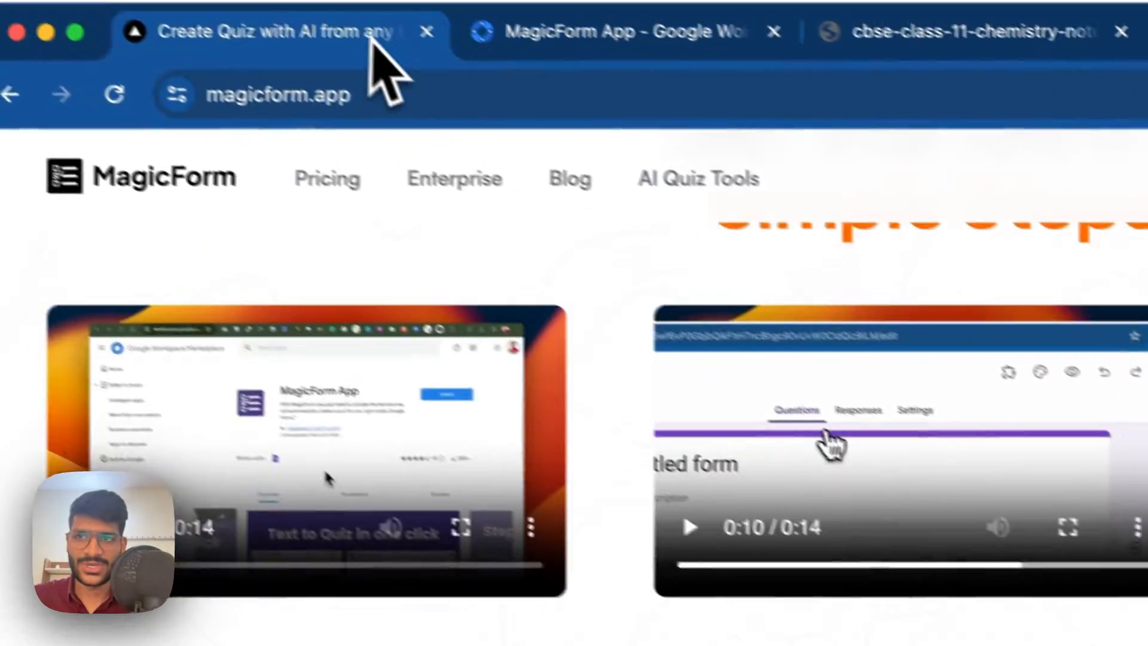
- Scroll the MagicForm site and launch a new untitled form via 'Open New Google Forms'
scroll(down, 3)
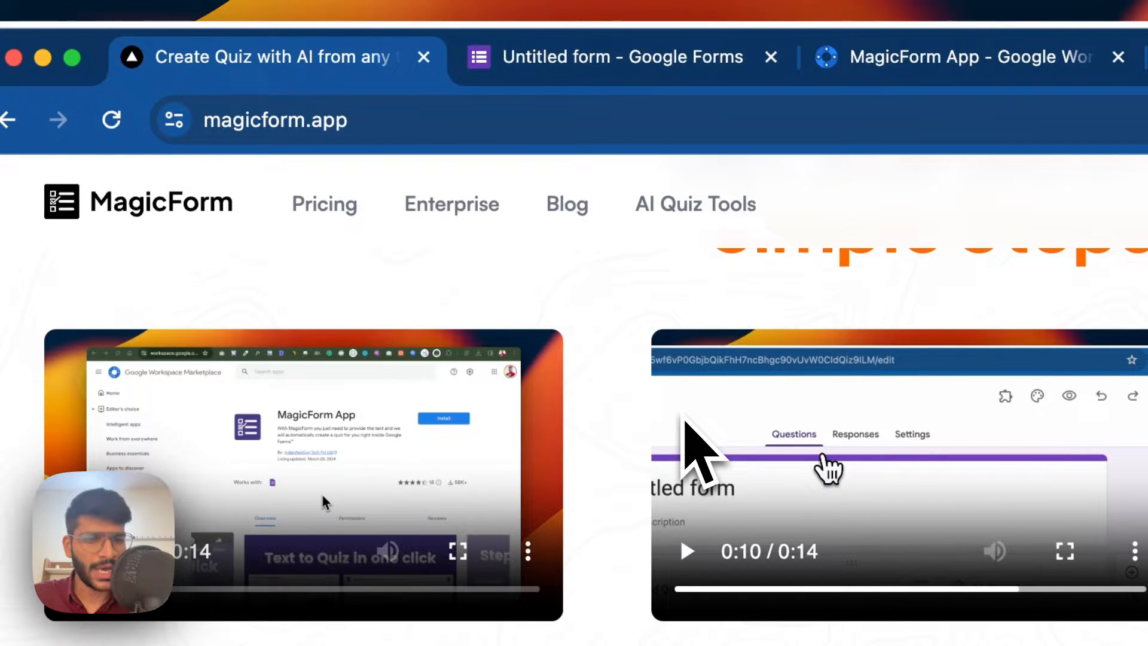
scroll(down, 3)
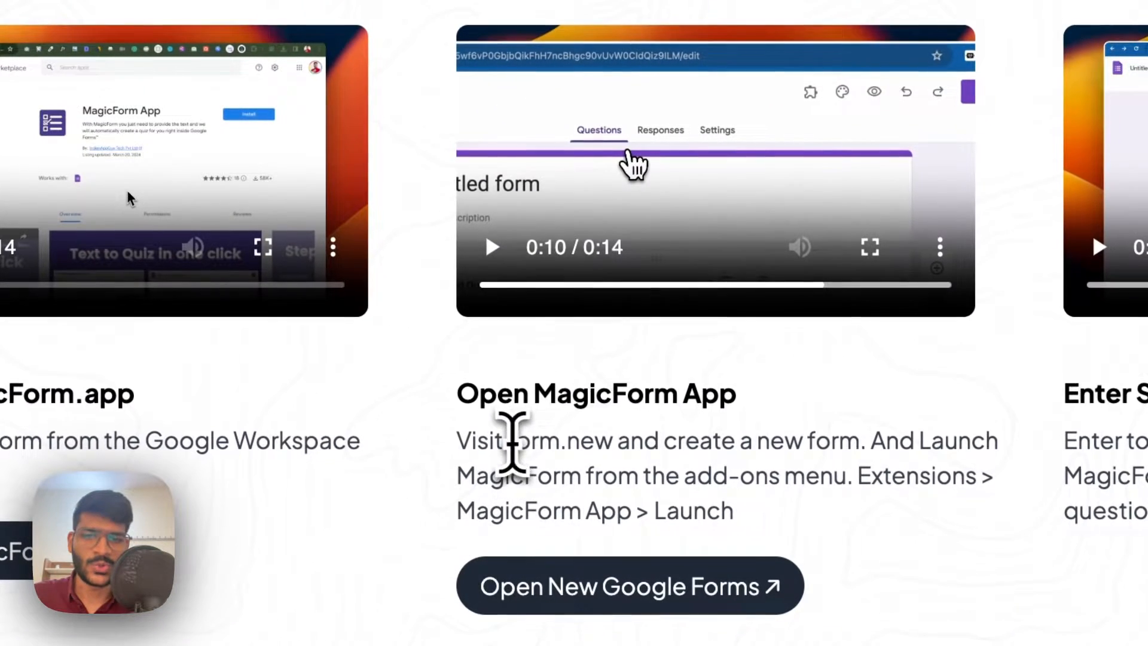
double_click(550, 441)
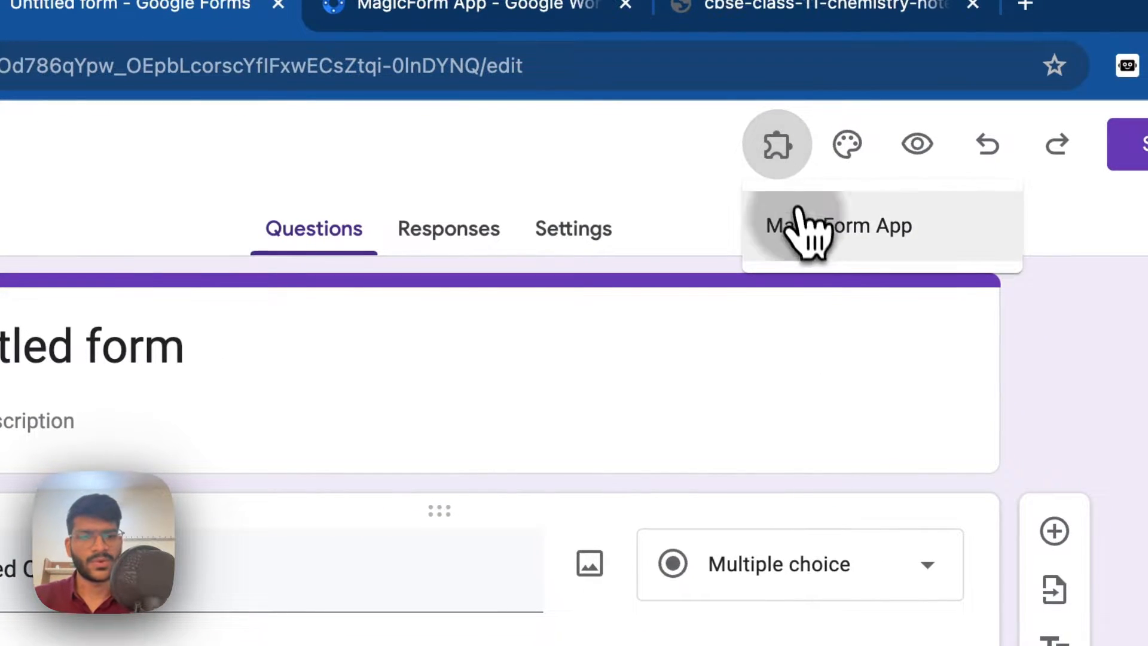
- Open MagicForm's PDF / DOCX to Quiz panel and bring in the thermodynamics PDF text
click(839, 226)
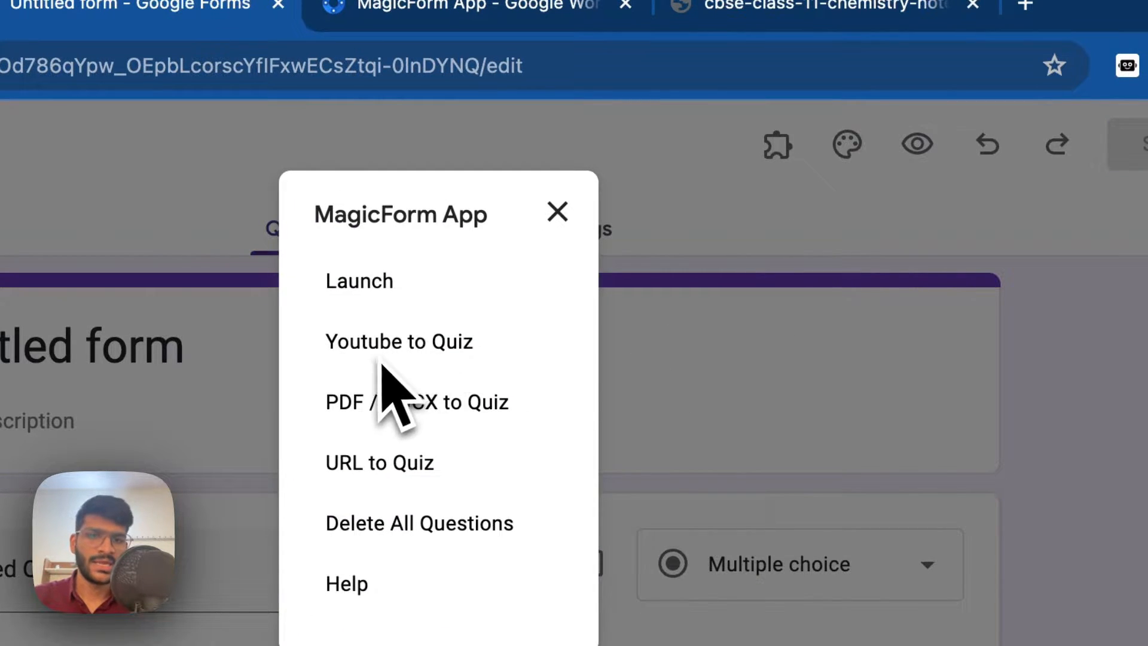
click(557, 213)
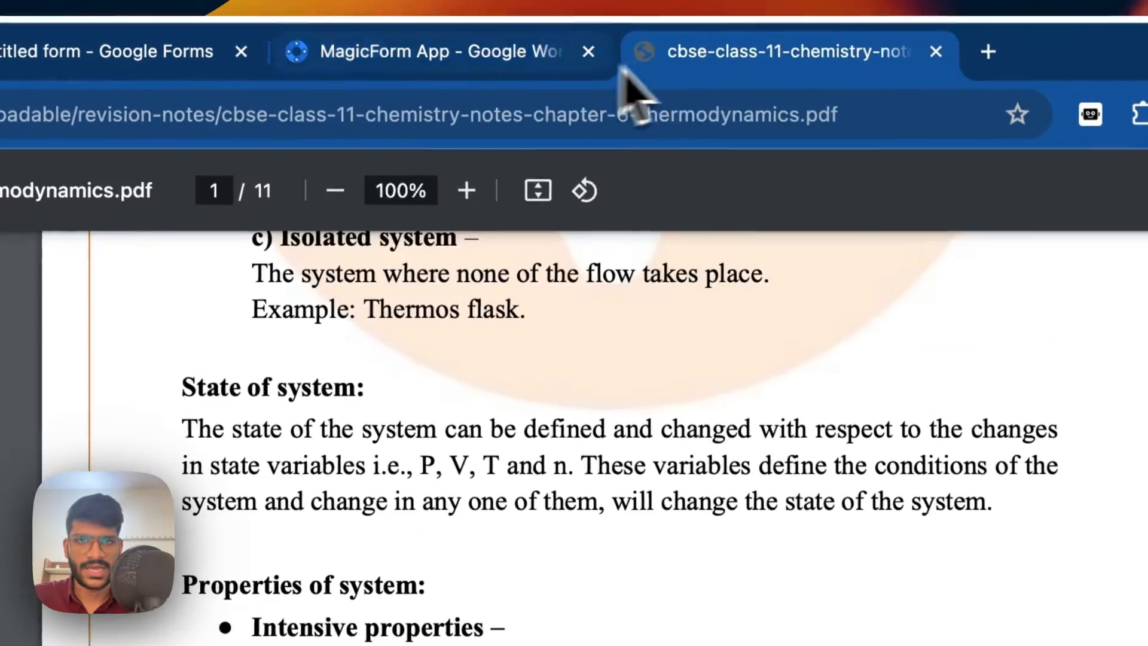
click(522, 116)
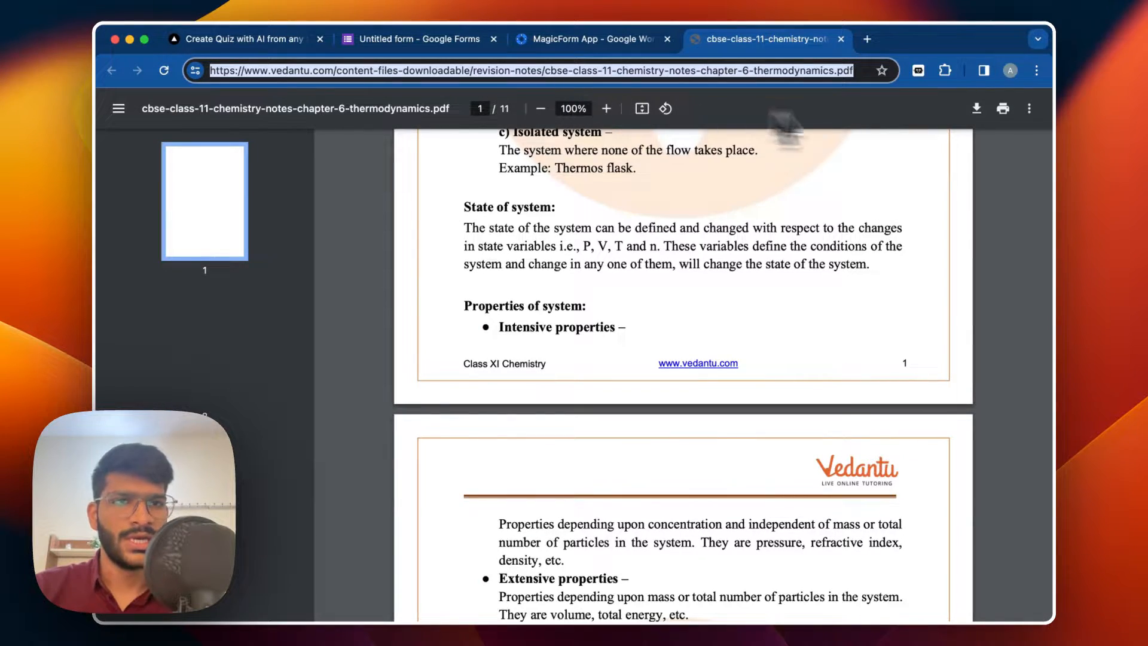
click(417, 38)
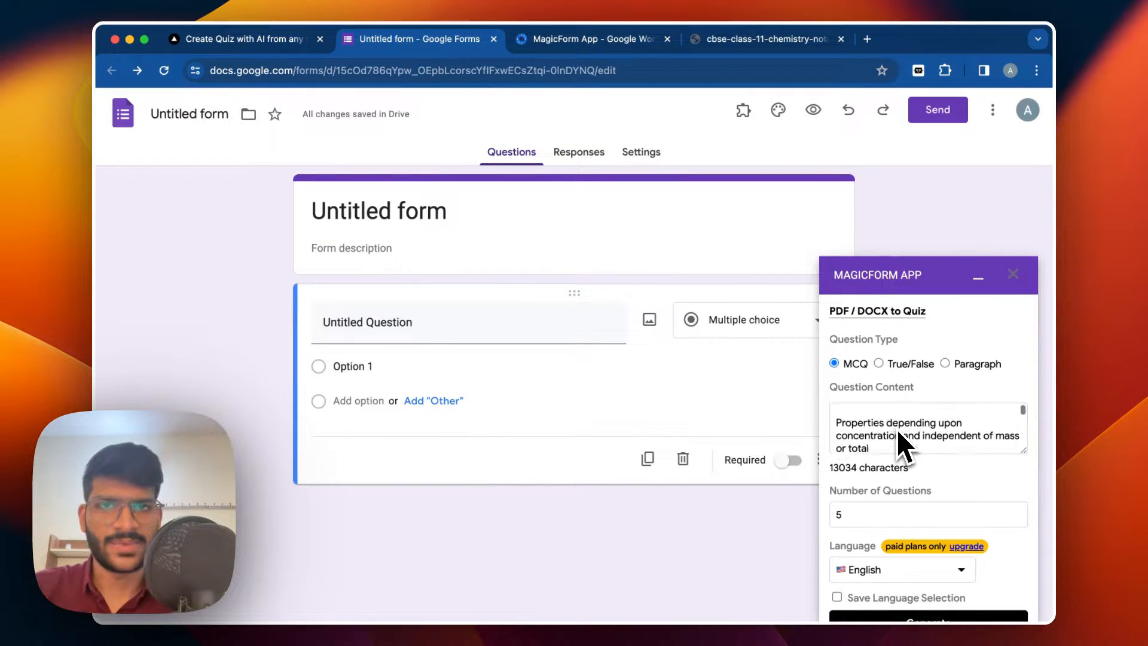
- Keep English as the question language and generate five multiple-choice questions
scroll(down, 3)
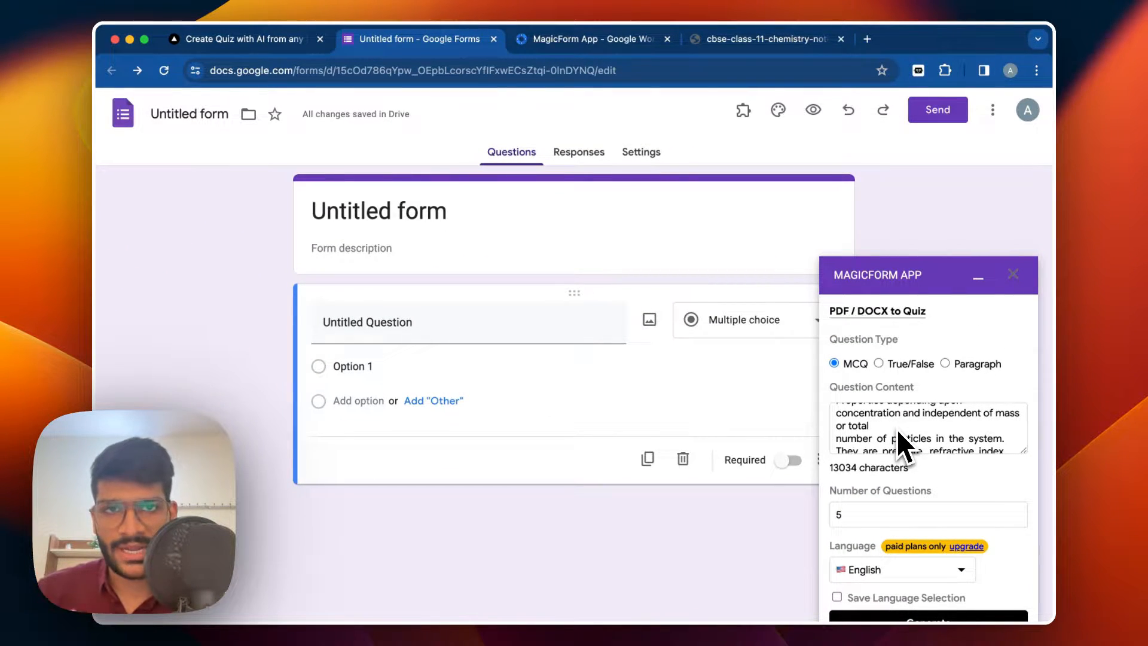
scroll(down, 3)
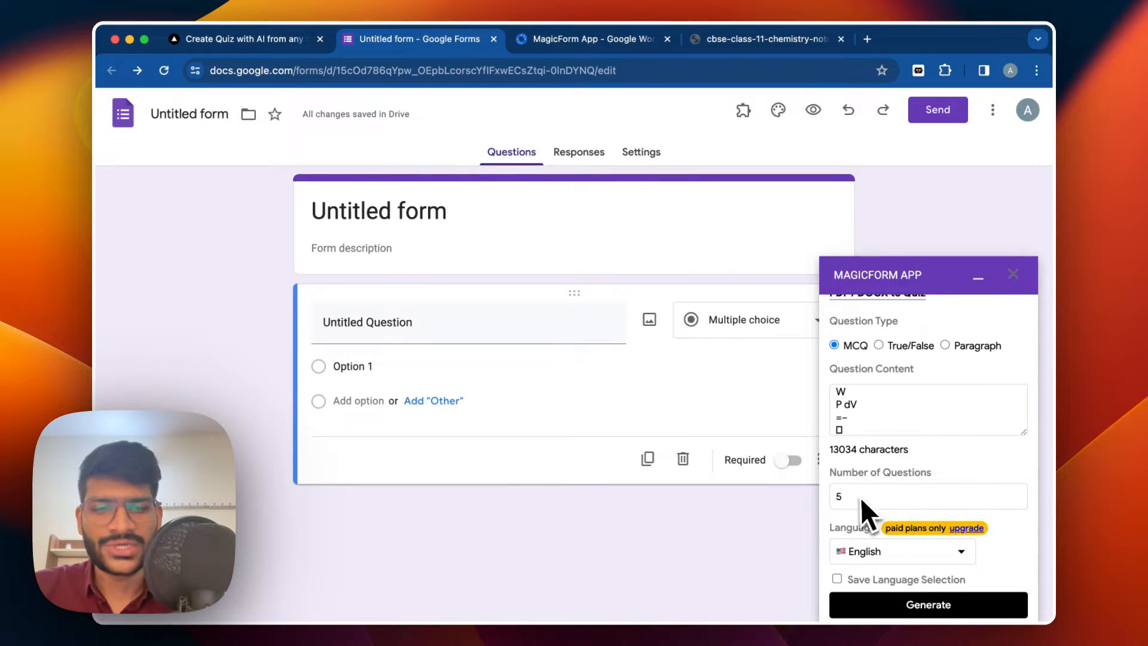
mouse_move(866, 488)
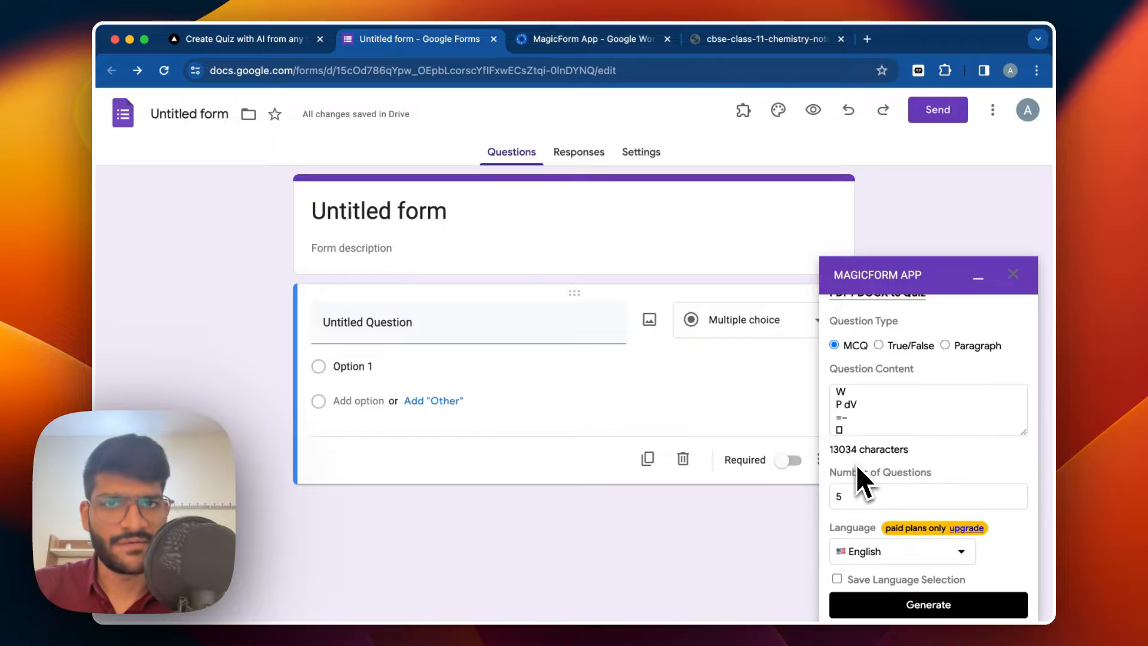
scroll(down, 3)
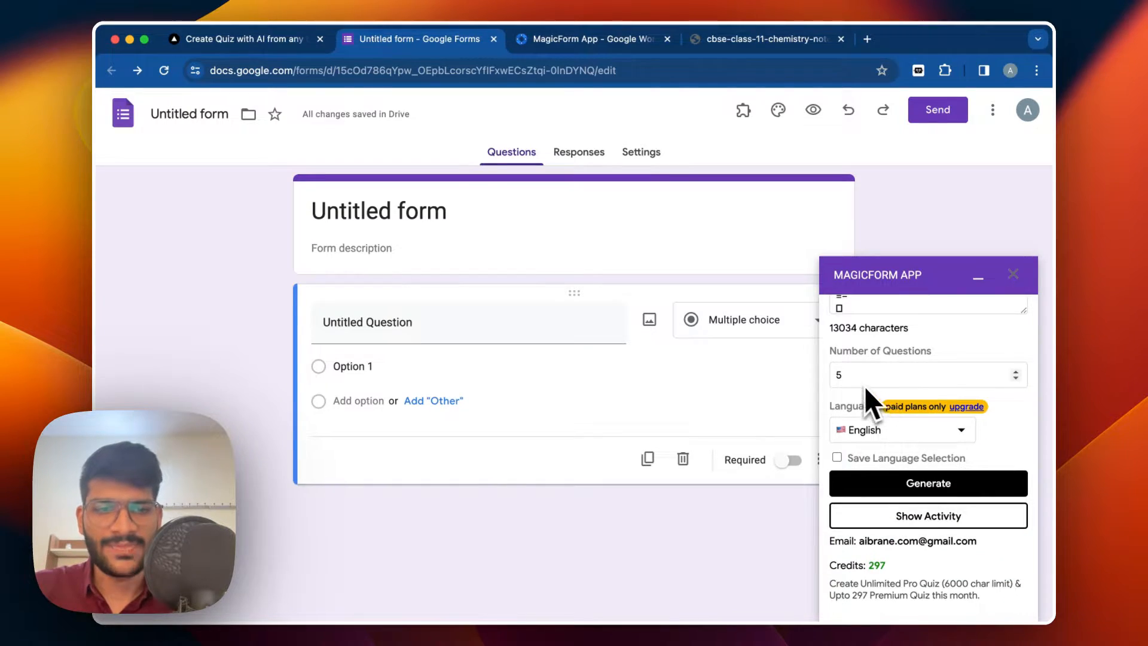
click(902, 430)
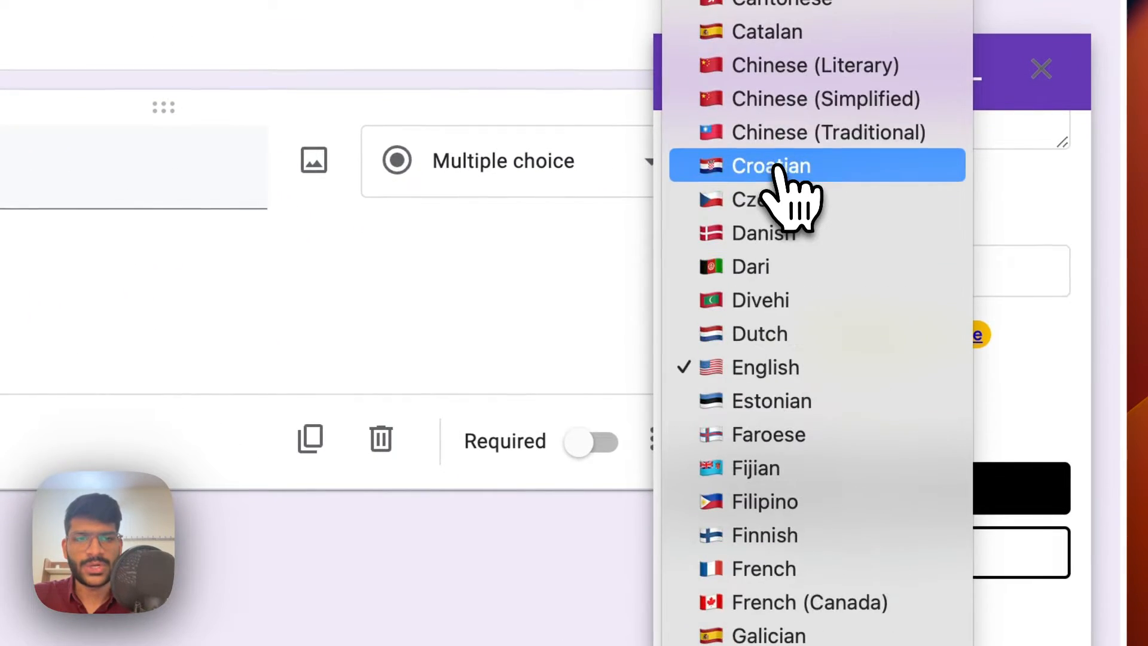
scroll(down, 3)
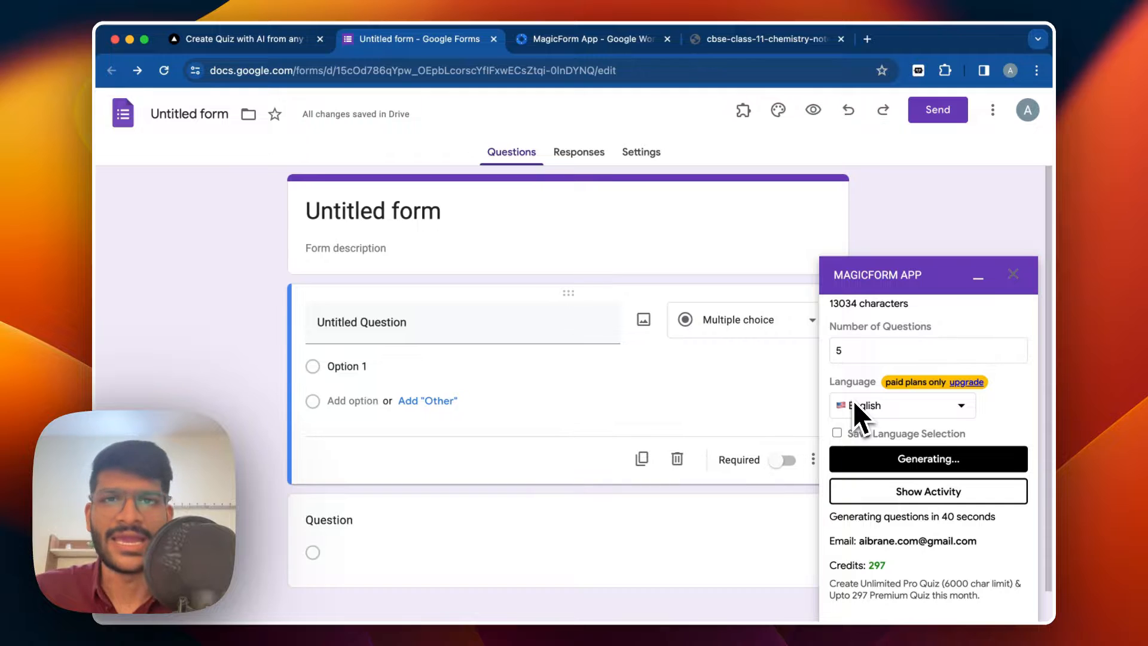
scroll(down, 3)
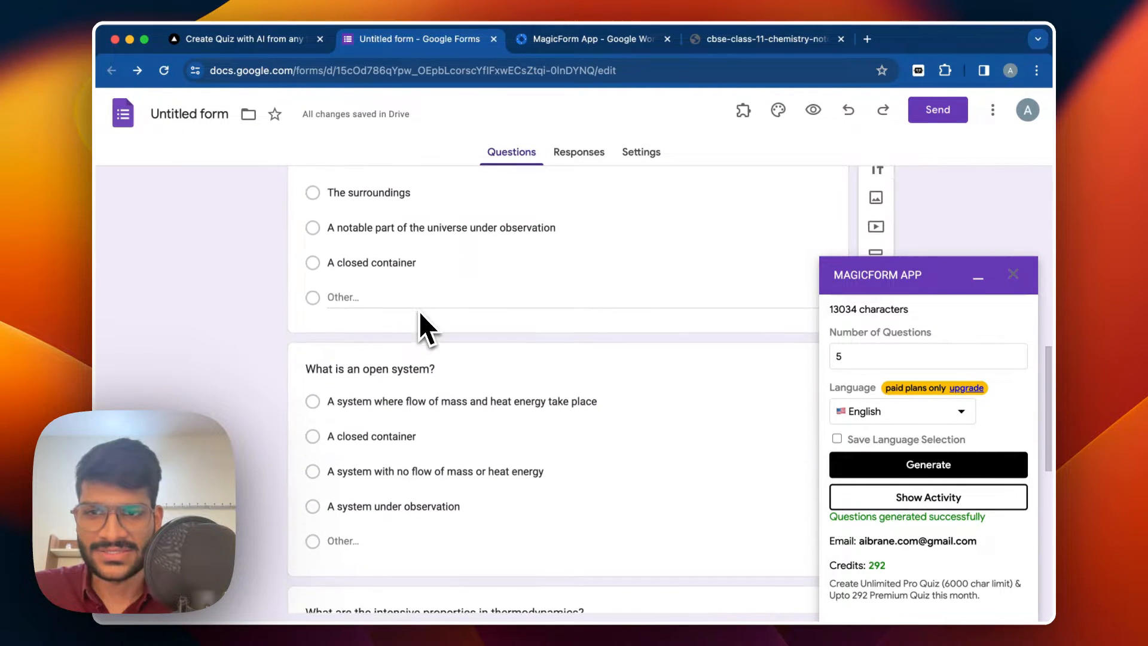
- Review questions such as the first law, then generate another batch, leaving 287 credits
scroll(down, 3)
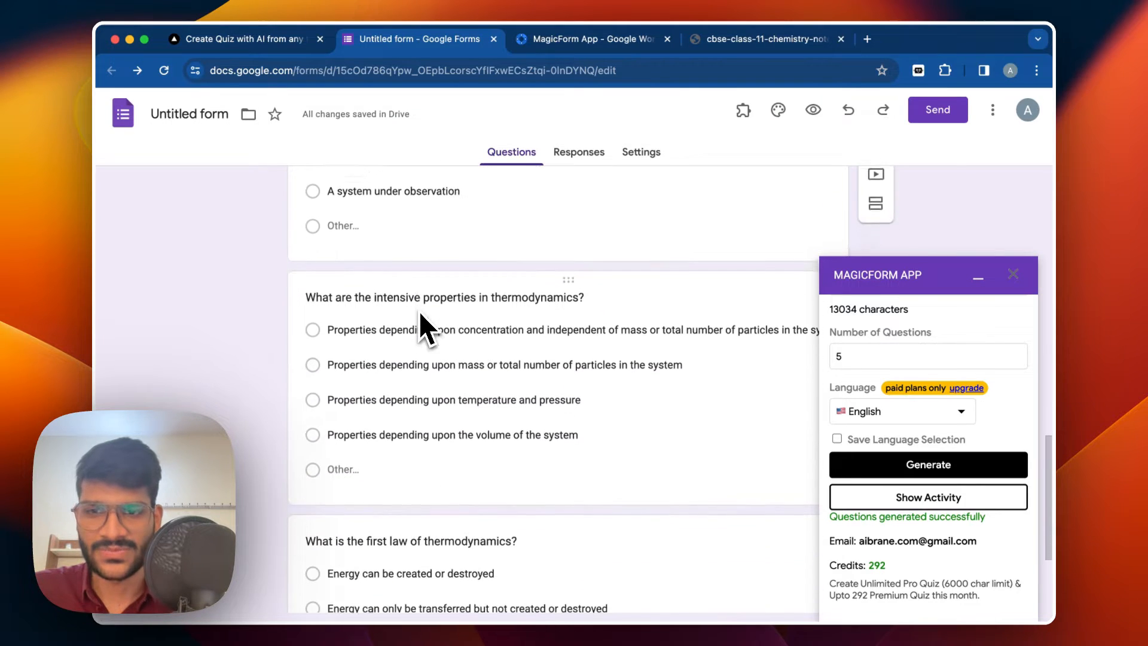
scroll(down, 3)
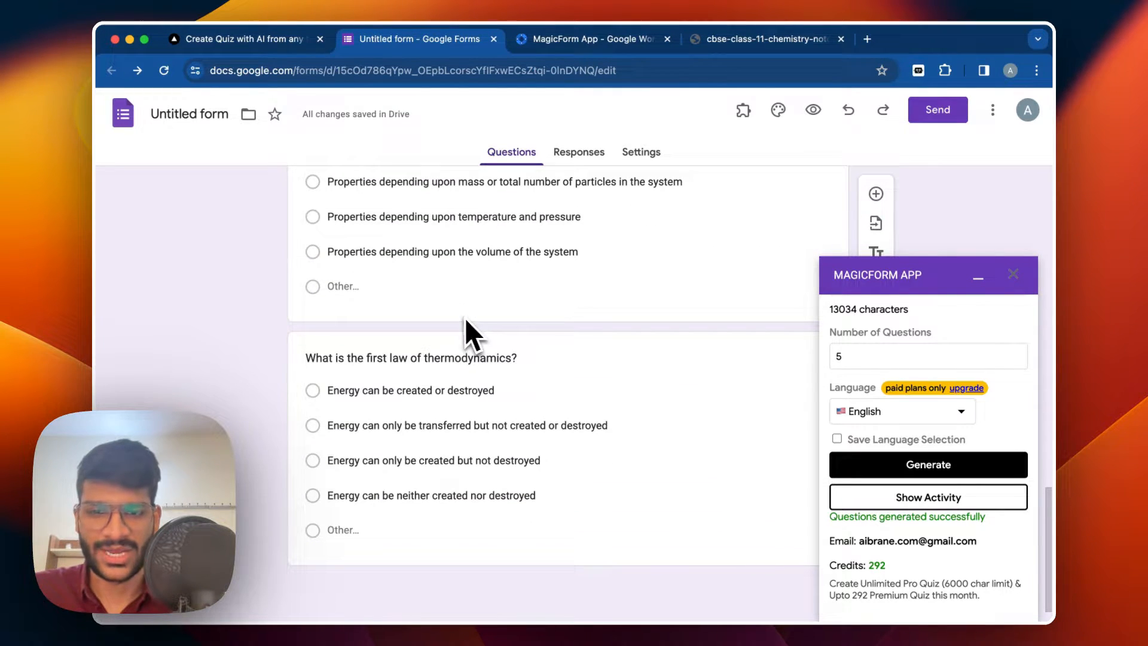
click(928, 465)
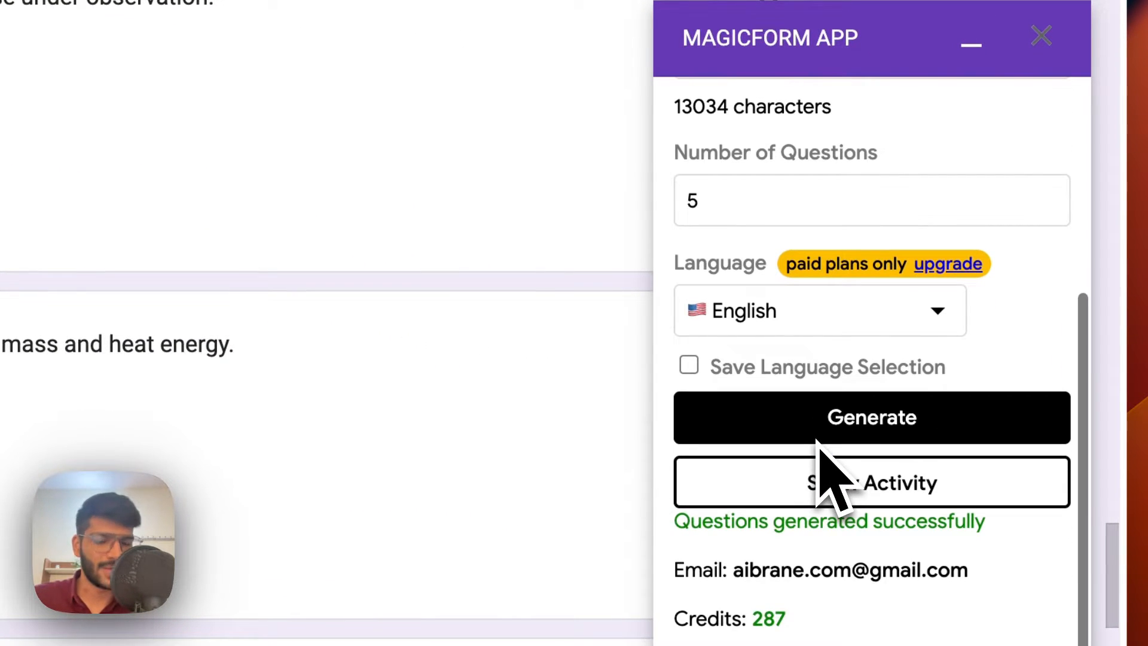
- Switch the question type to Paragraph and generate open-ended questions
click(872, 417)
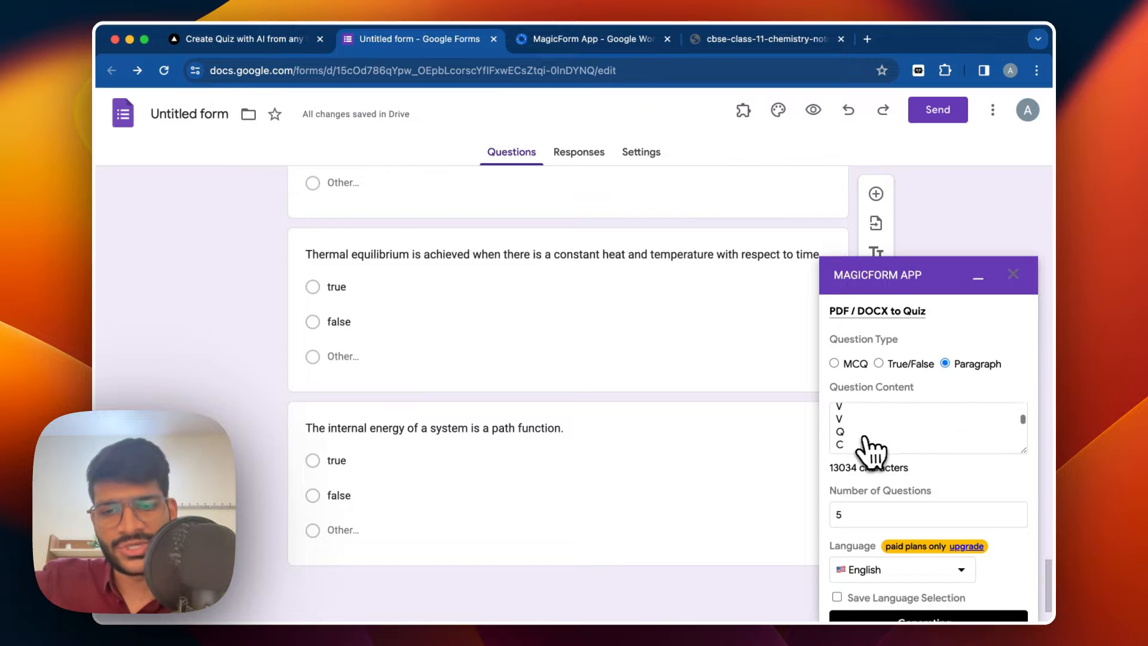
click(928, 629)
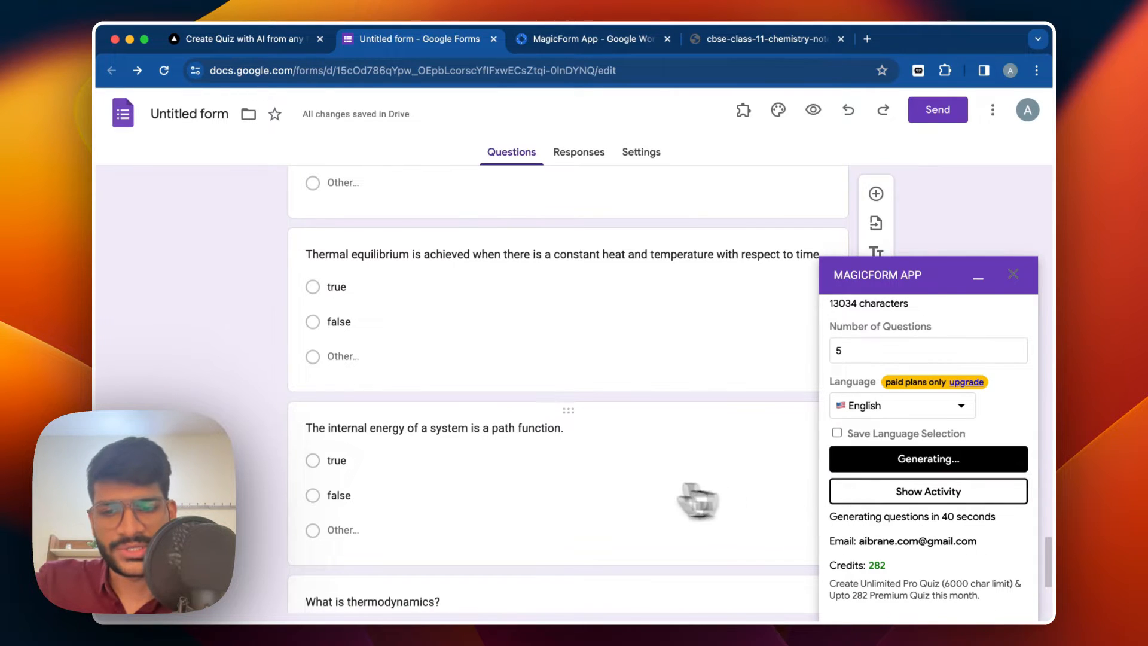
scroll(down, 3)
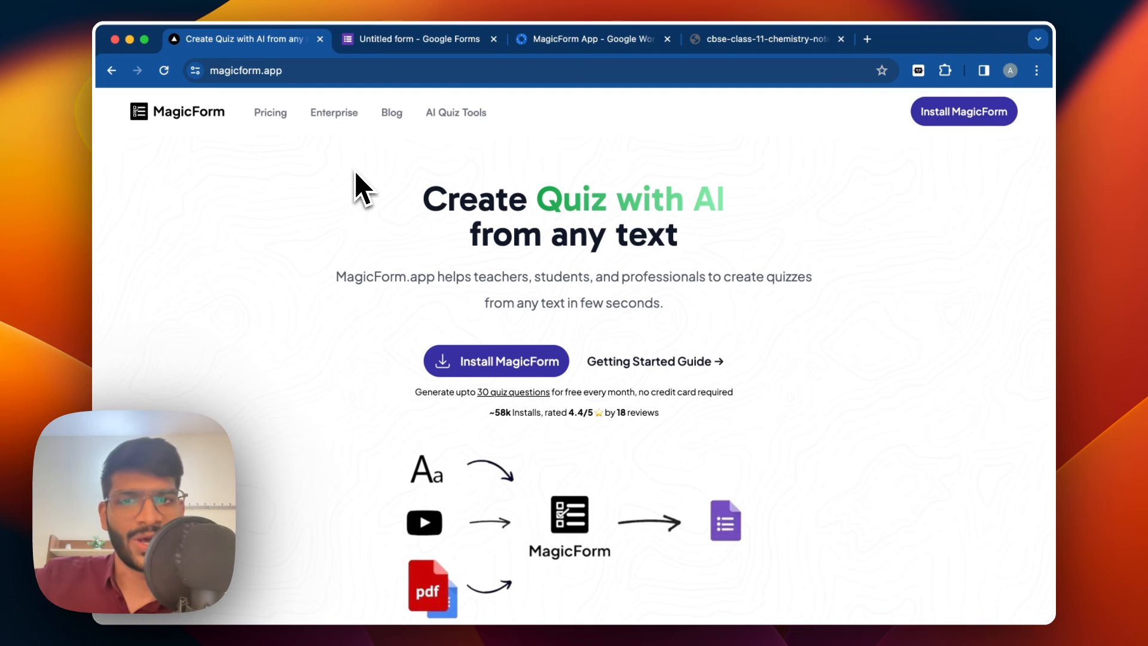
scroll(down, 3)
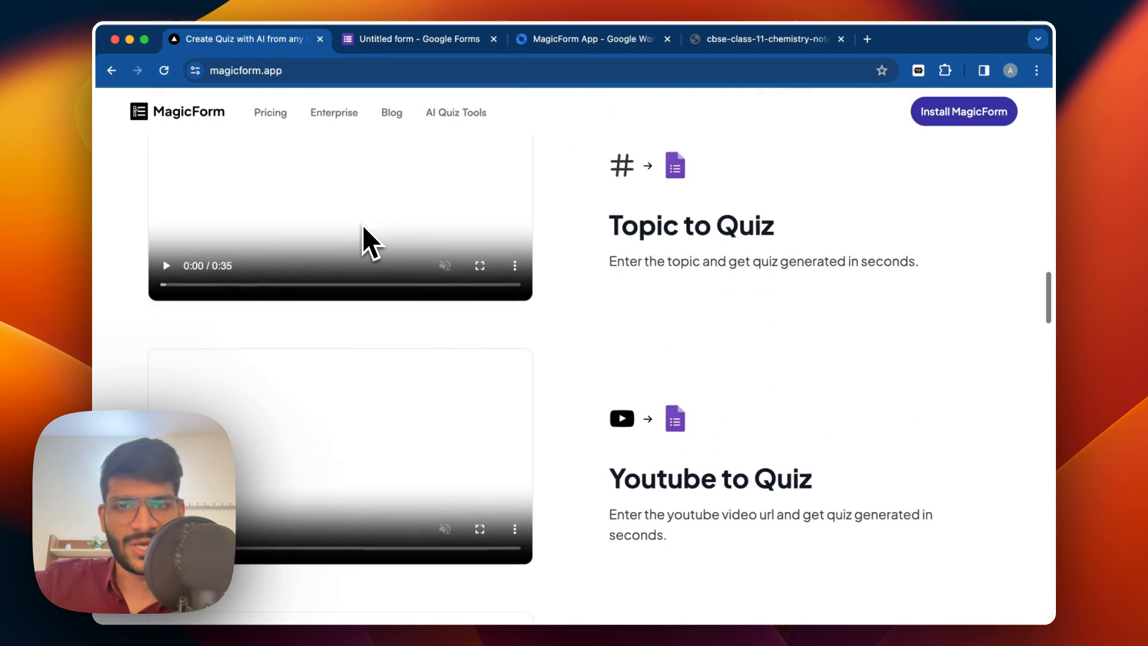
scroll(down, 3)
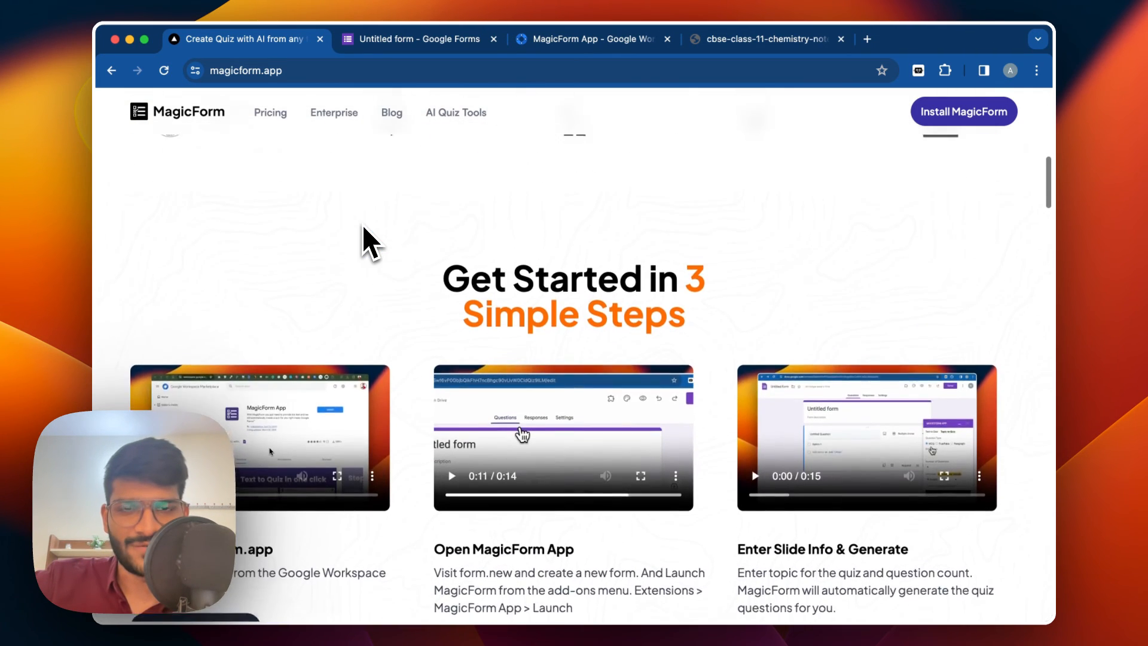